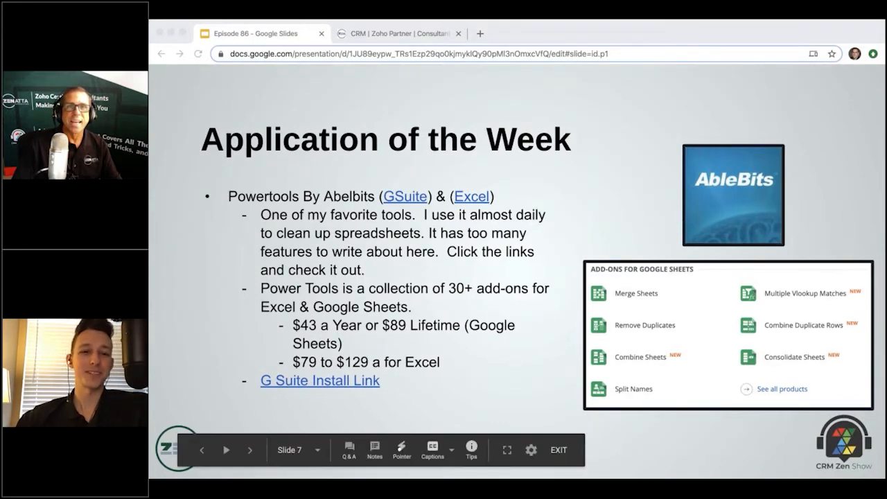
- Switch between the slides and the Sample Data spreadsheet, landing on the spreadsheet
left_click(510, 33)
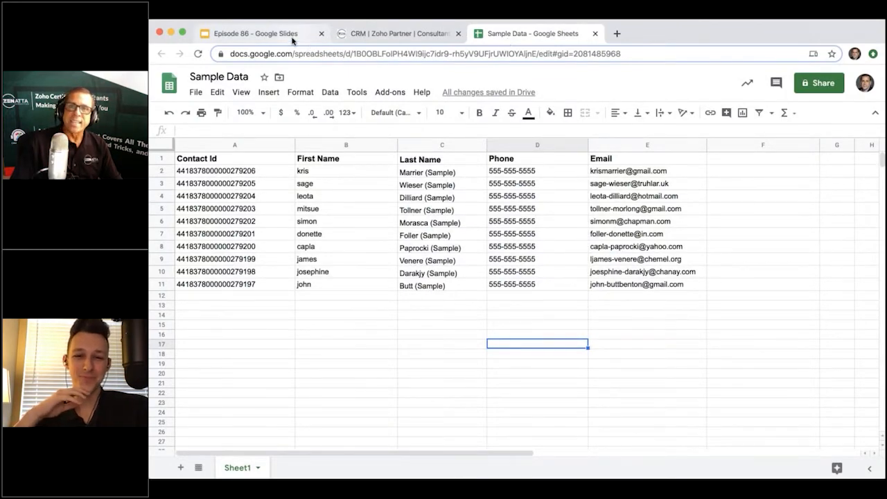
left_click(264, 34)
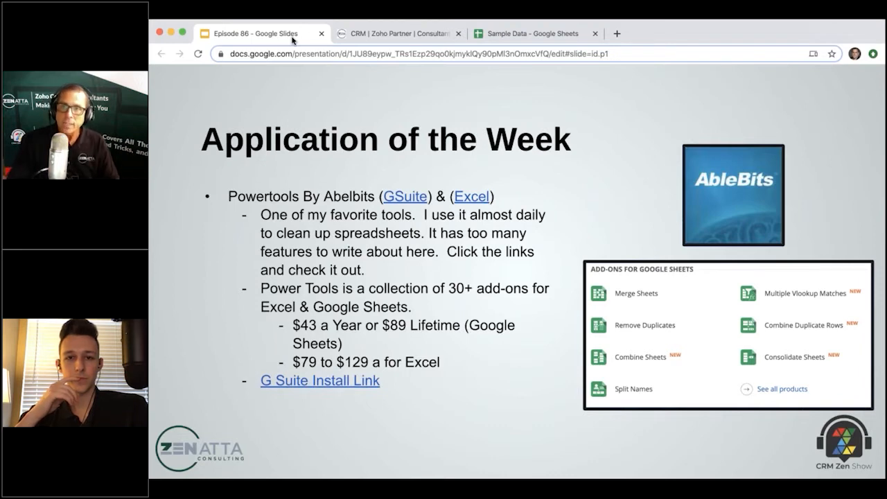
mouse_move(499, 42)
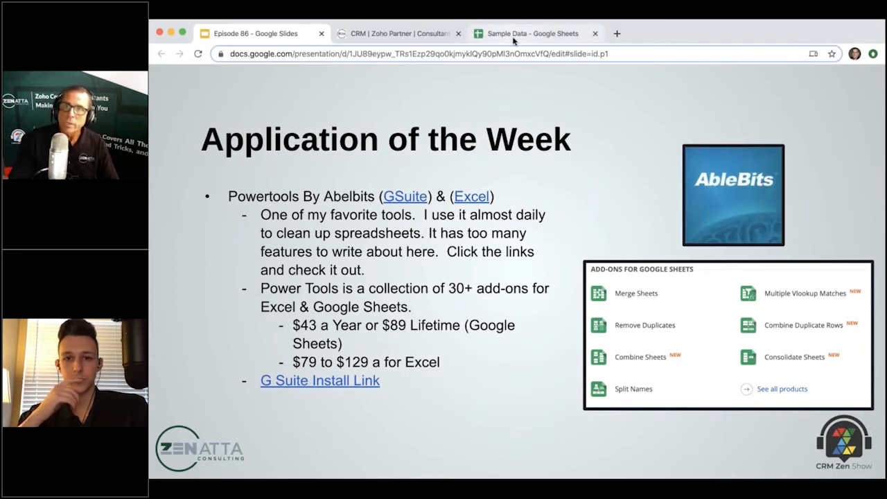
left_click(534, 33)
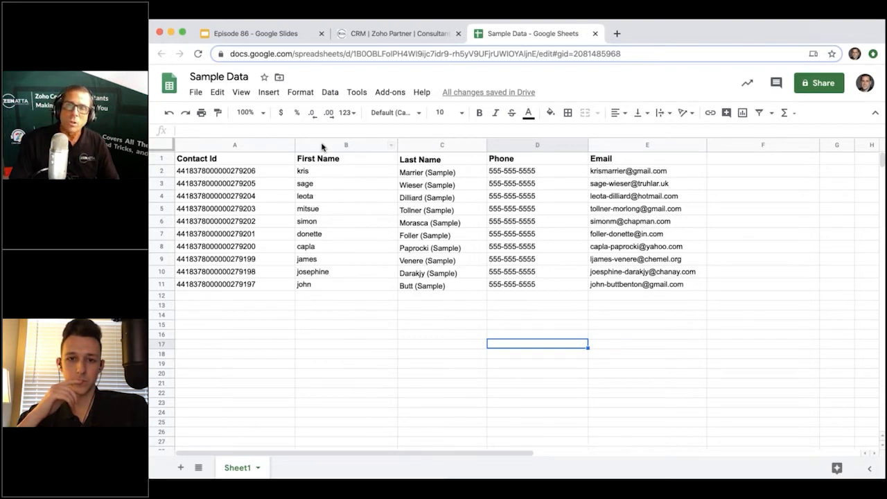
- Select the whole First Name column and bring up the Power Tools text tools
left_click(347, 146)
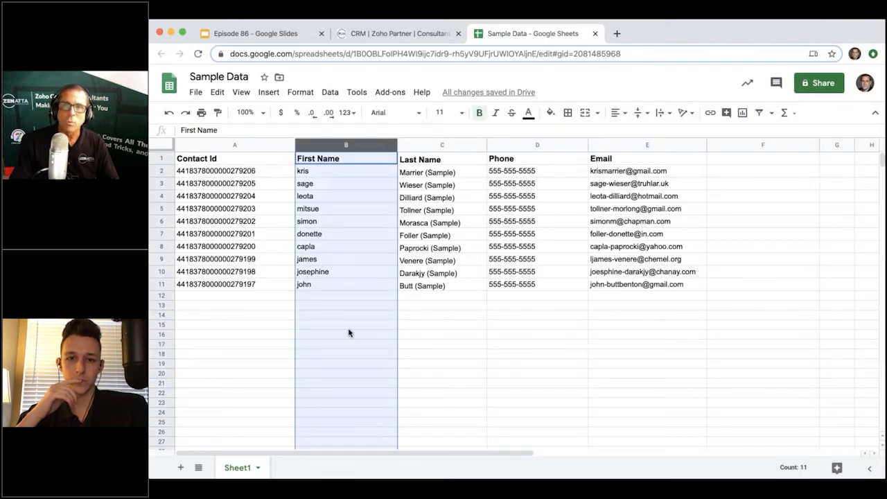
mouse_move(322, 177)
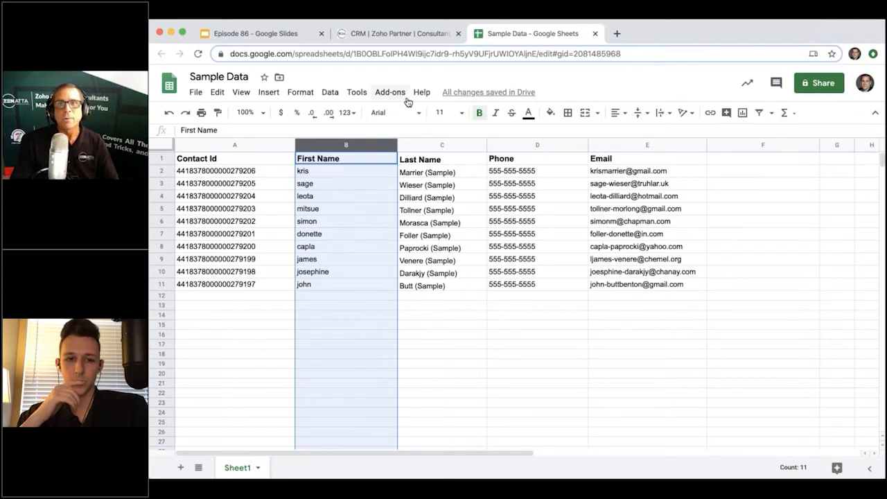
mouse_move(402, 94)
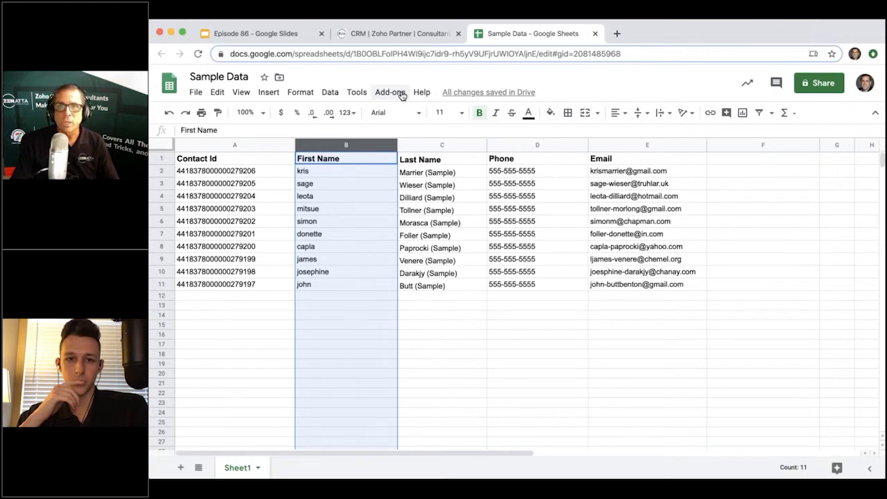
left_click(391, 91)
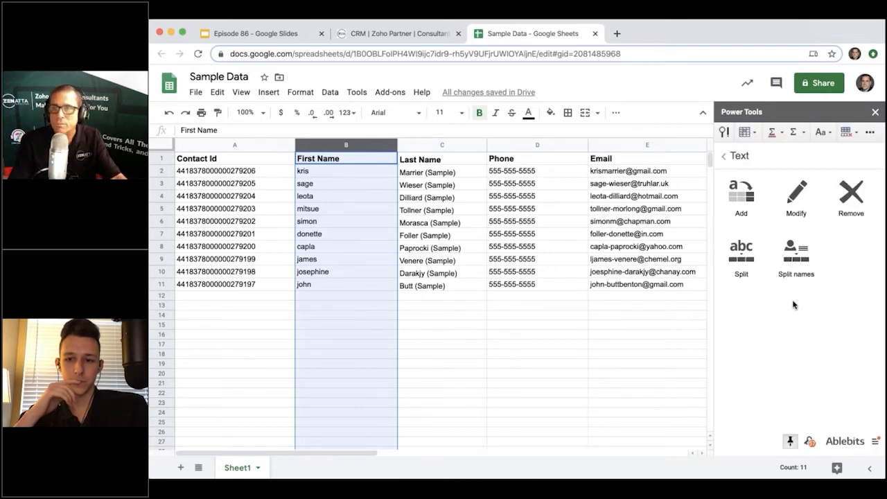
- Apply Capitalize Each Word to the first names, then select the Last Name column
left_click(796, 197)
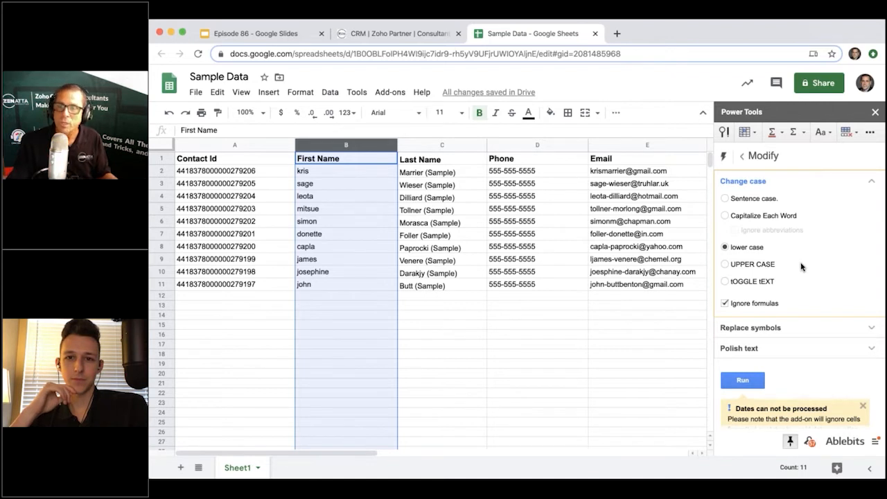
left_click(724, 216)
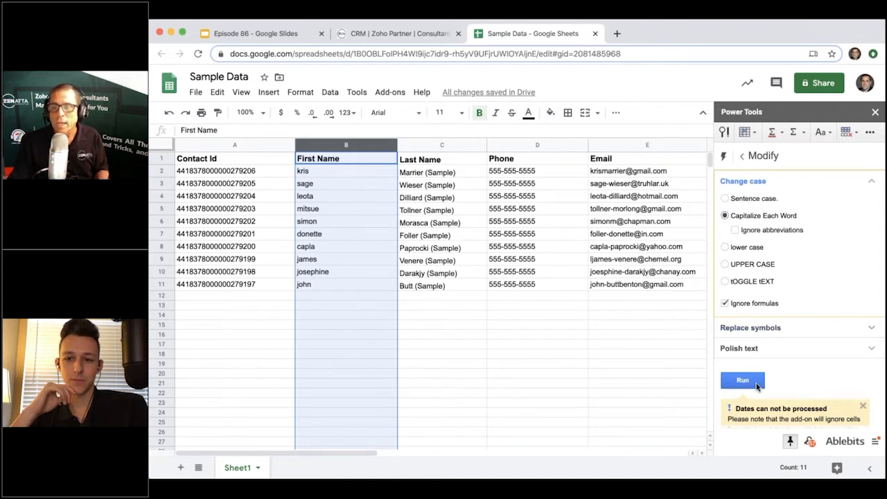
left_click(743, 379)
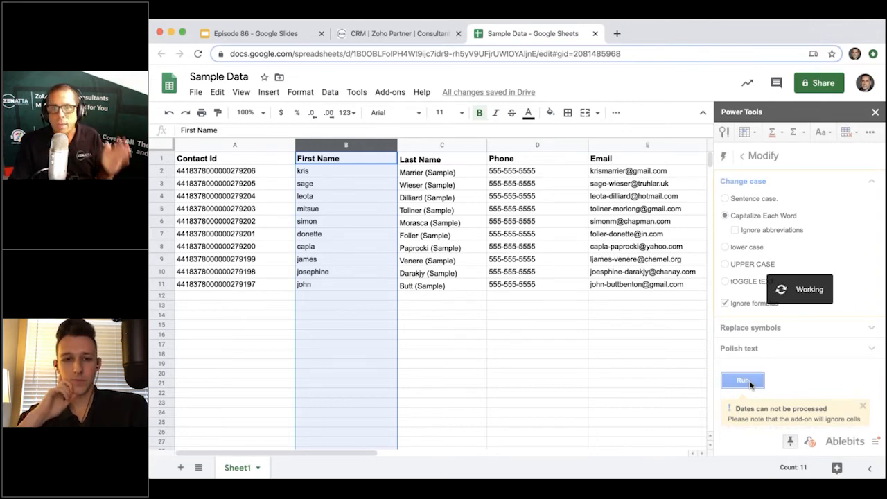
left_click(743, 380)
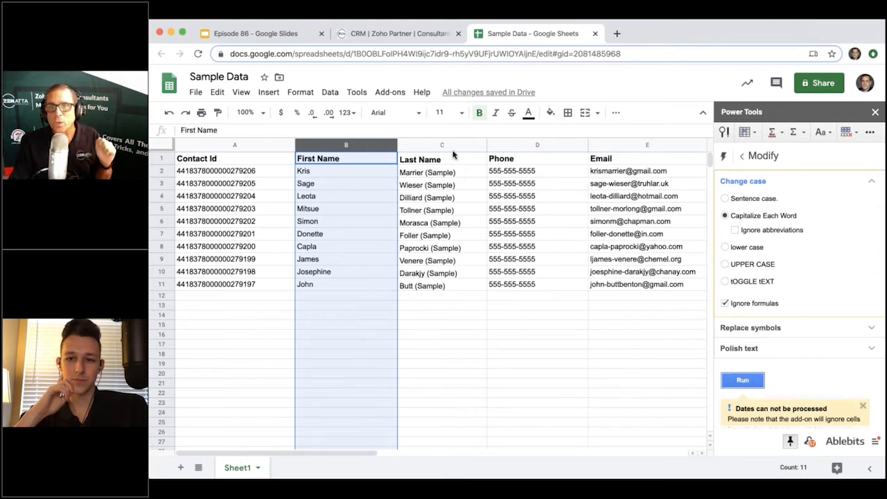
left_click(441, 146)
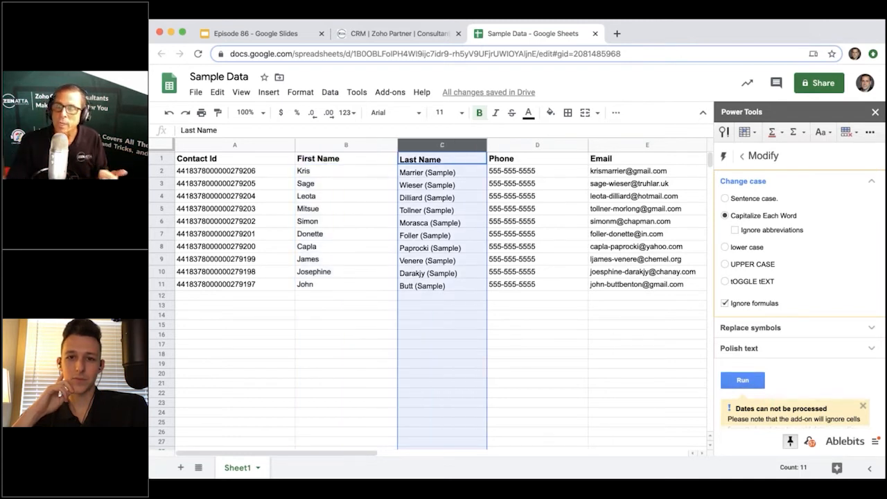
- Remove the substring '(Sample)' from every selected last name
left_click(723, 155)
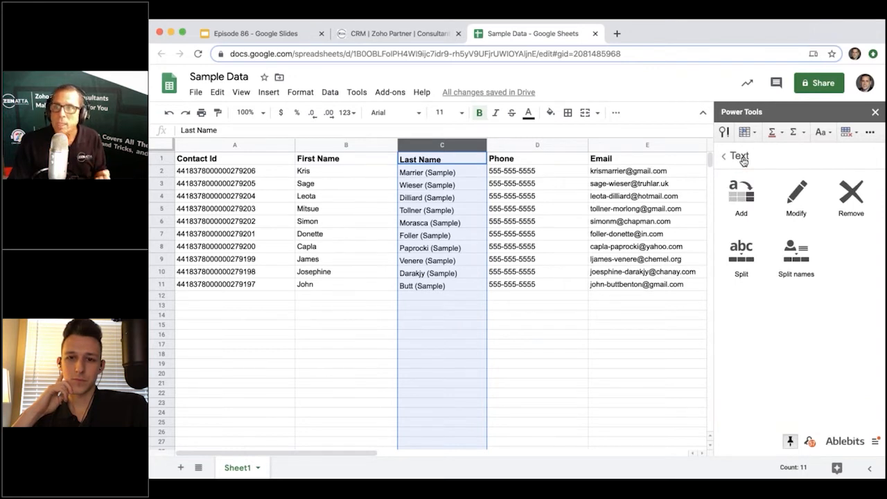
left_click(848, 191)
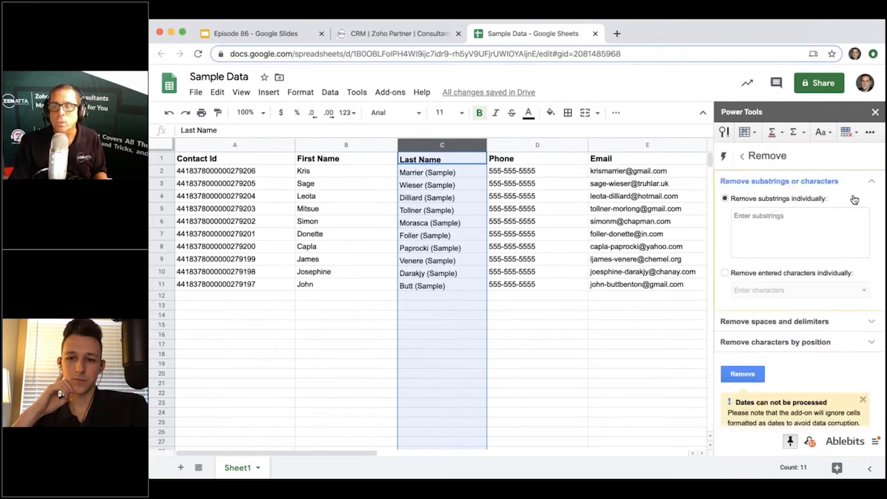
left_click(800, 229)
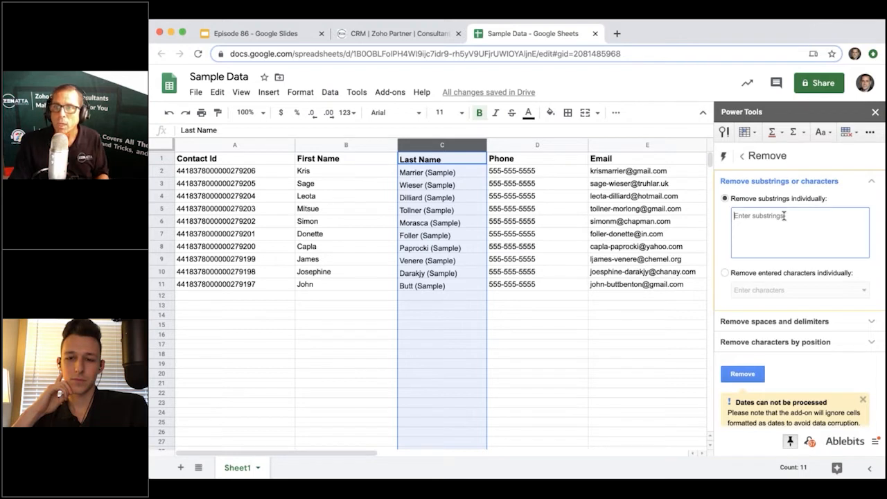
type("(")
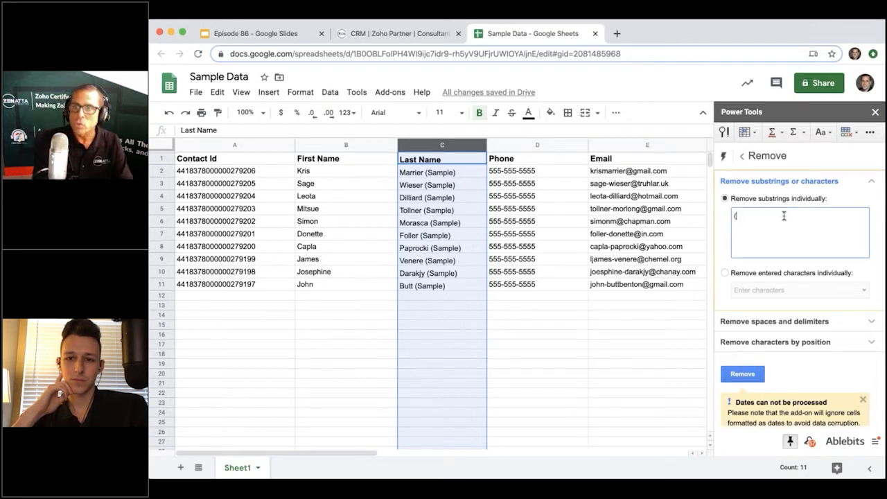
type("(Sample")
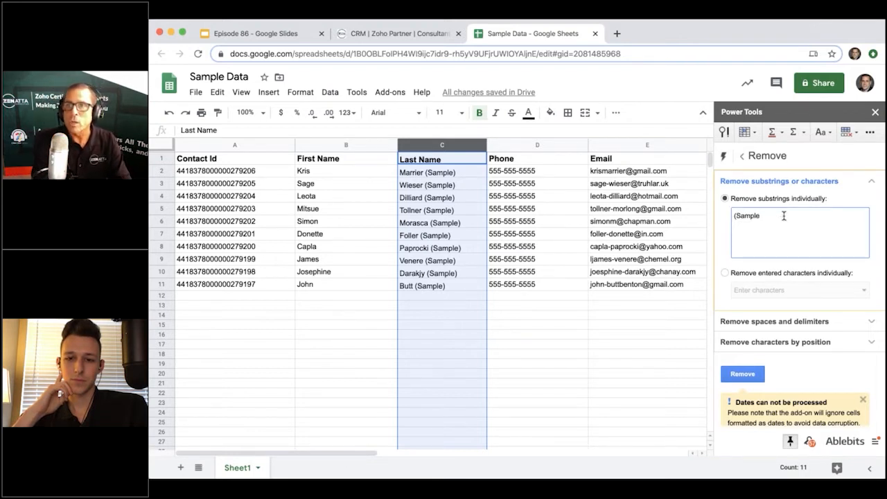
type(")")
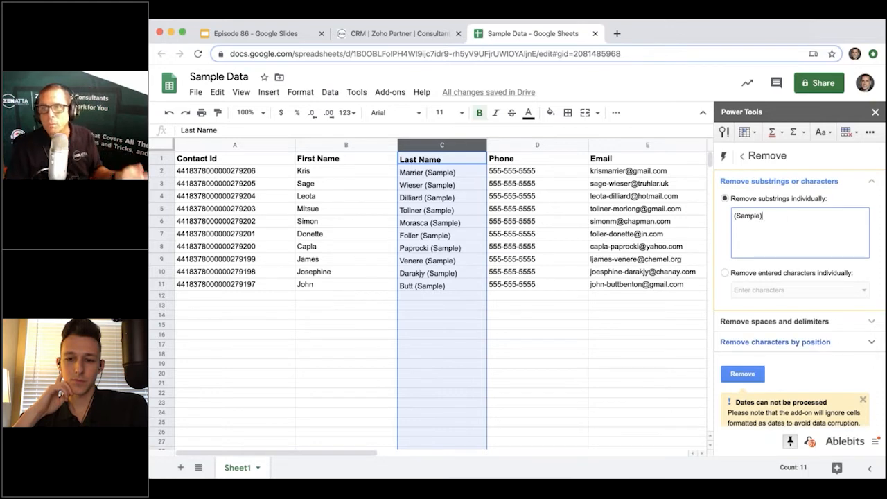
left_click(743, 374)
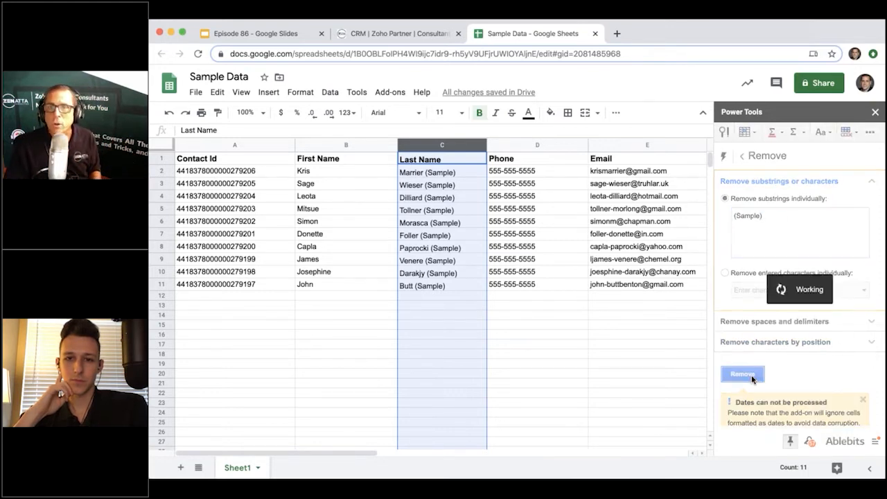
left_click(743, 374)
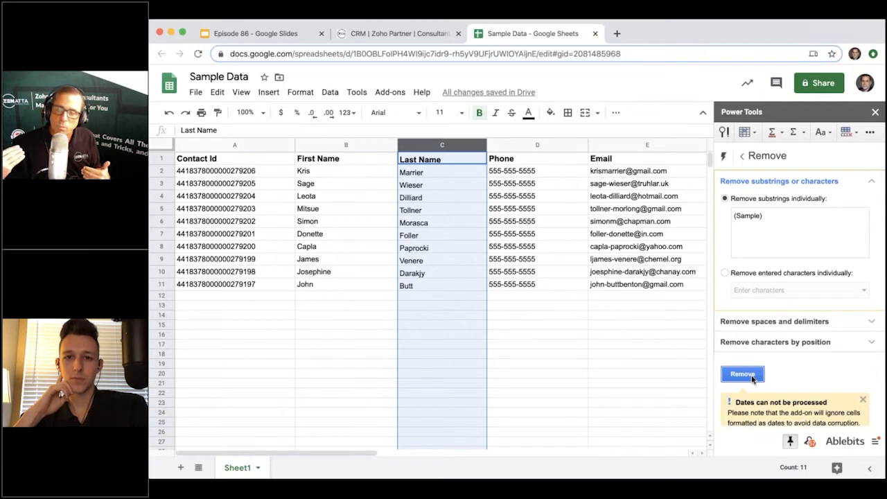
mouse_move(868, 321)
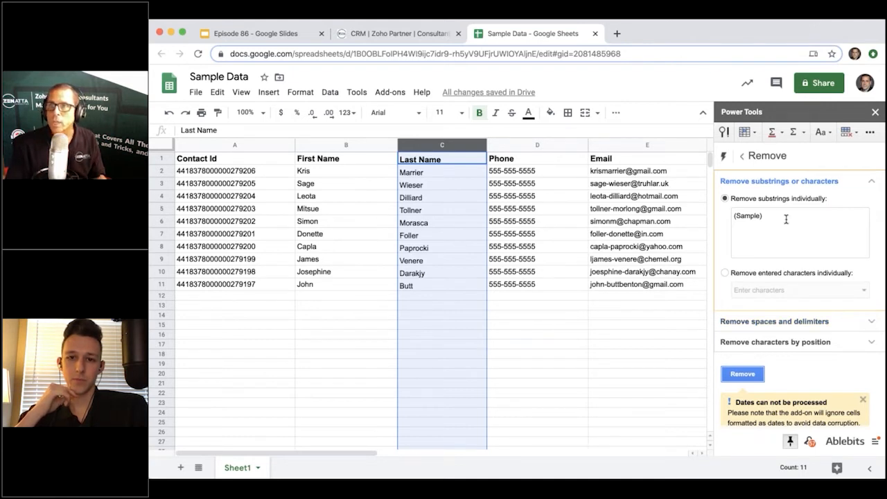
- Browse the Split and Modify change-case options, ending on the Power Tools home menu
left_click(743, 156)
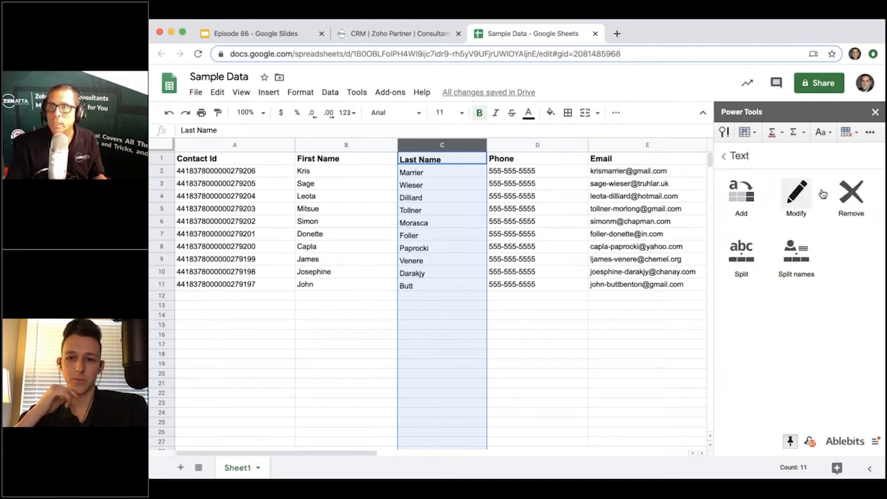
mouse_move(740, 253)
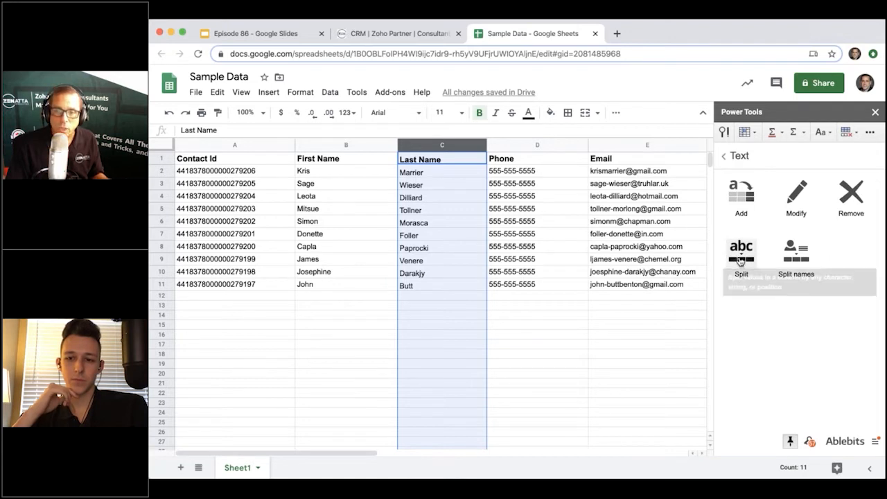
left_click(740, 249)
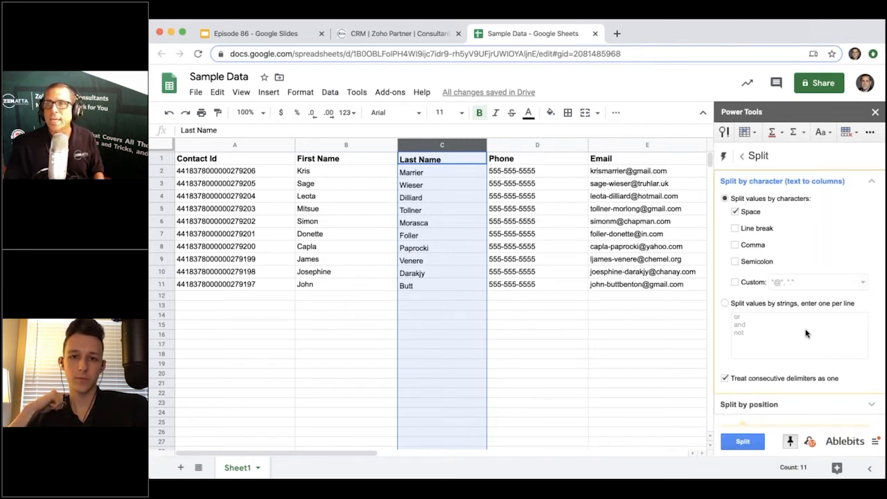
left_click(724, 155)
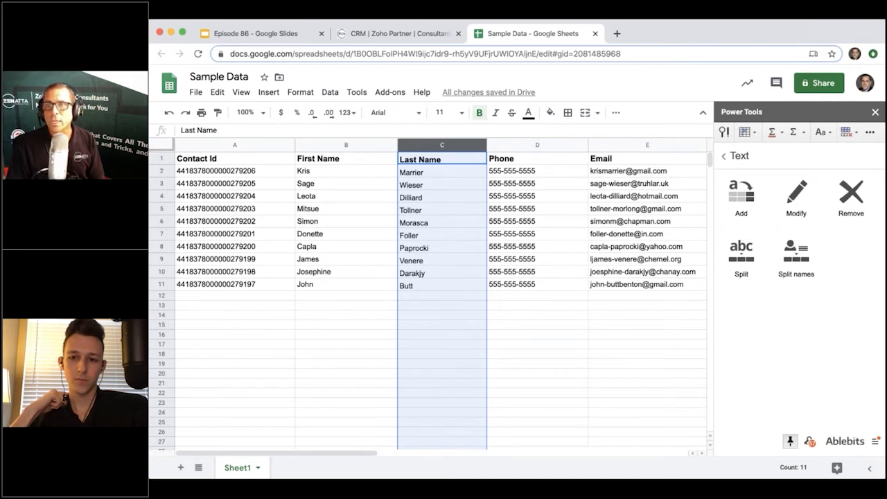
left_click(796, 193)
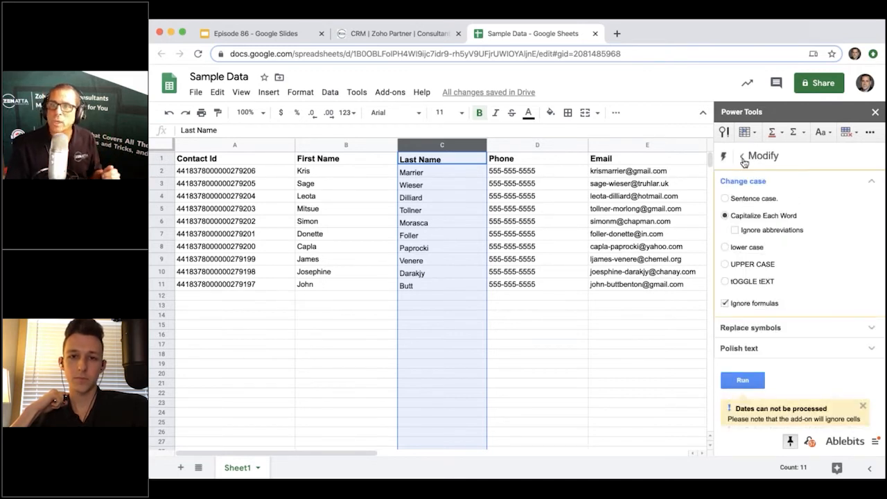
left_click(740, 156)
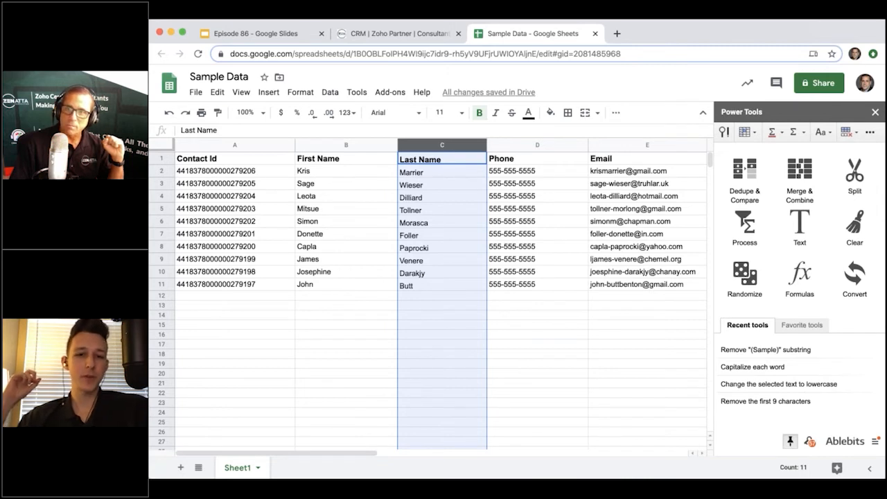
mouse_move(538, 333)
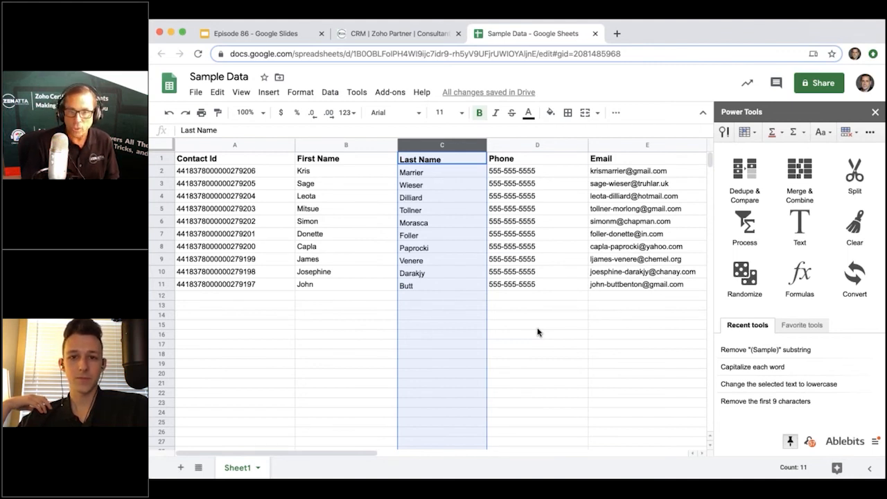
mouse_move(496, 232)
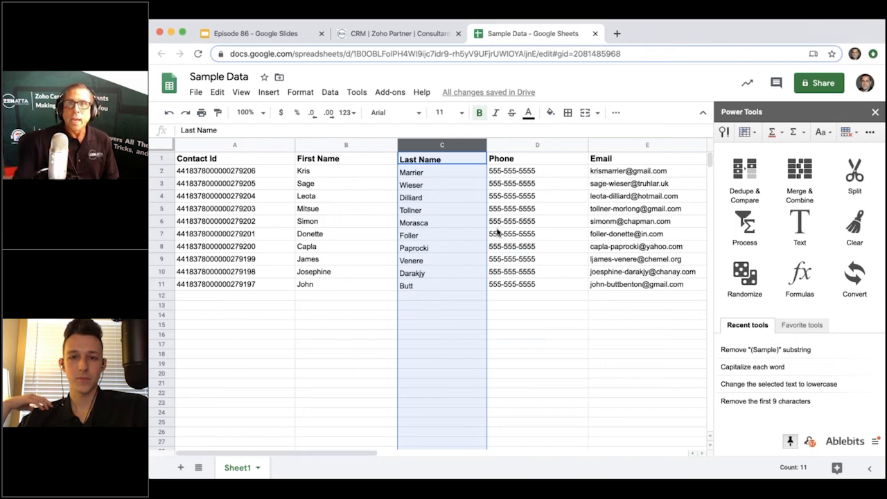
- Switch back to the Episode 86 Google Slides presentation
left_click(261, 33)
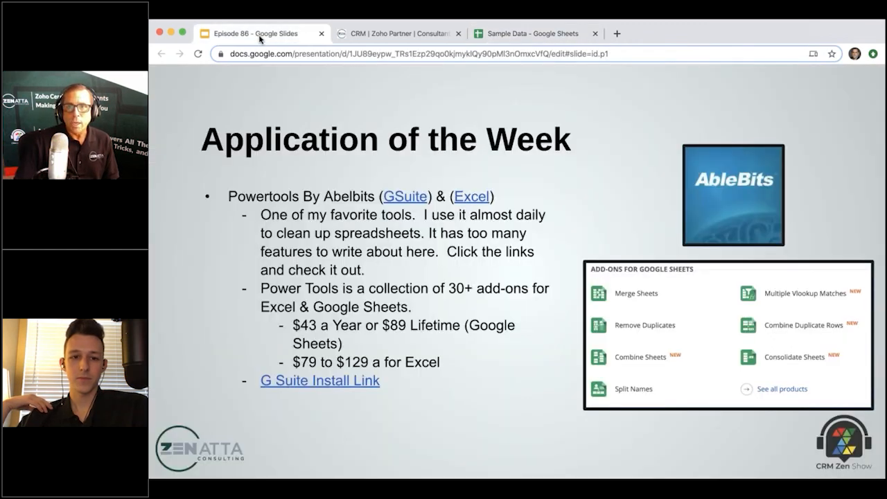
mouse_move(538, 323)
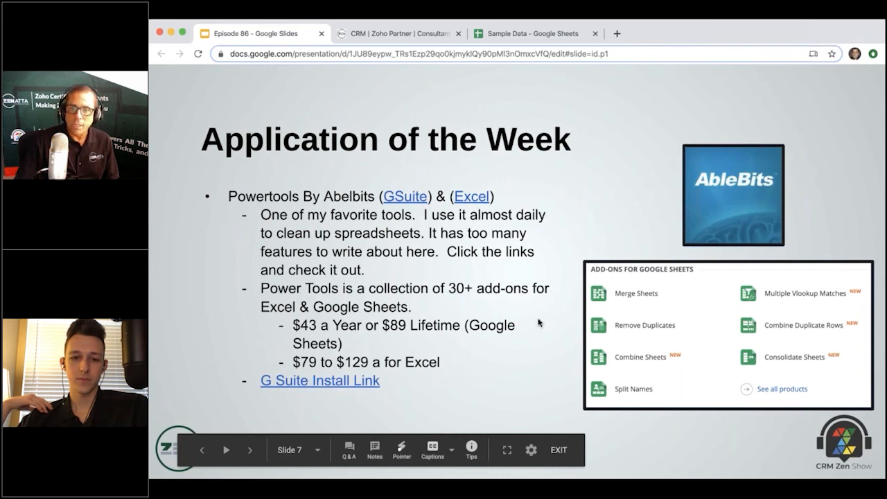
mouse_move(721, 448)
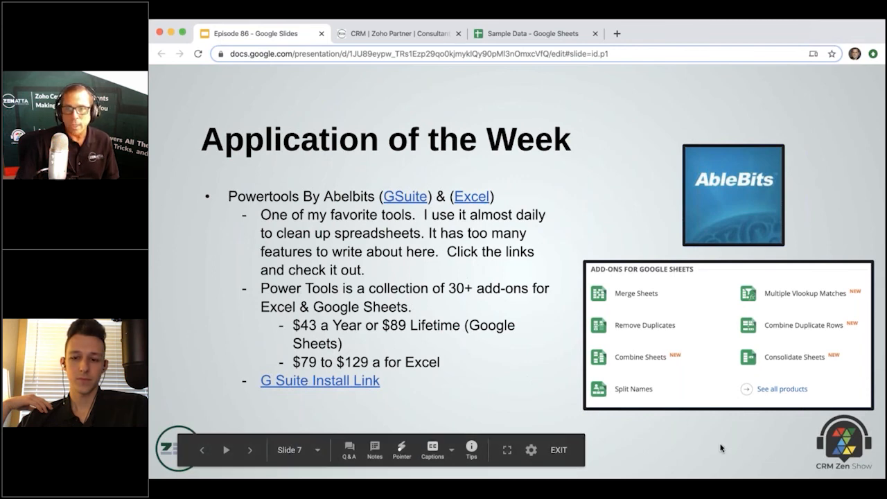